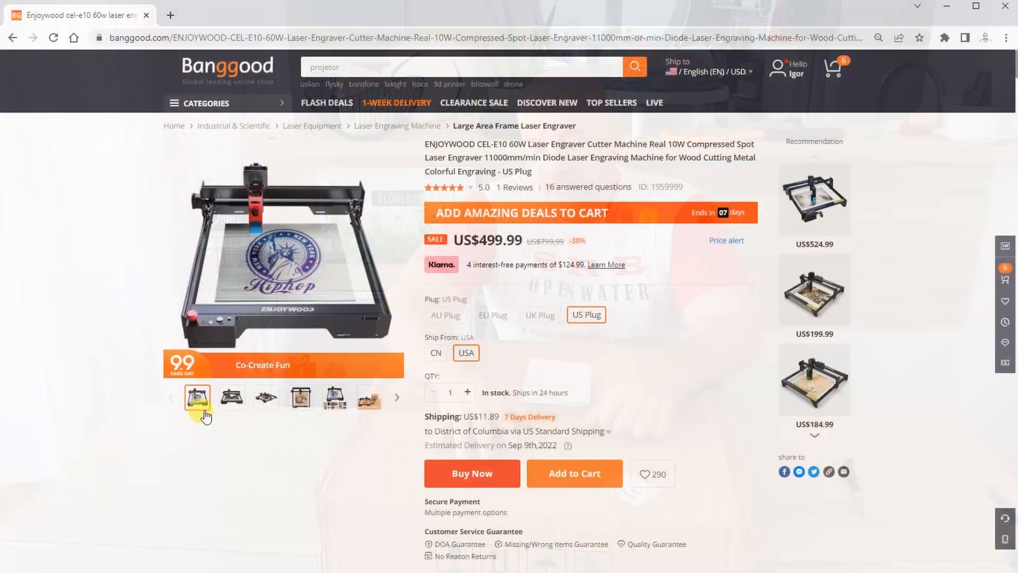
# - Show the engraved family photo image and read down the Overview to the 10mm wood cutting comparison
pyautogui.click(299, 396)
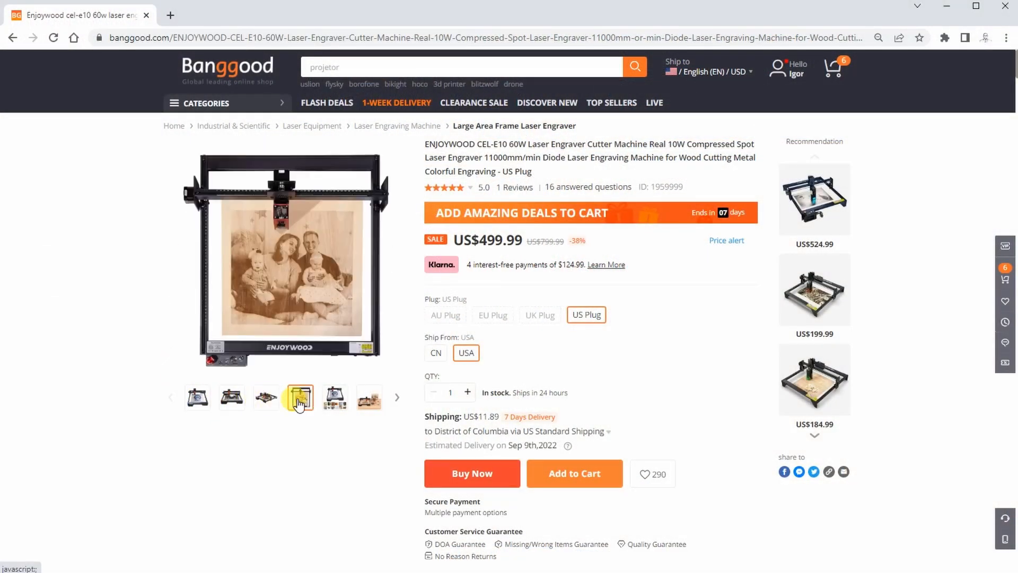
pyautogui.scroll(-3)
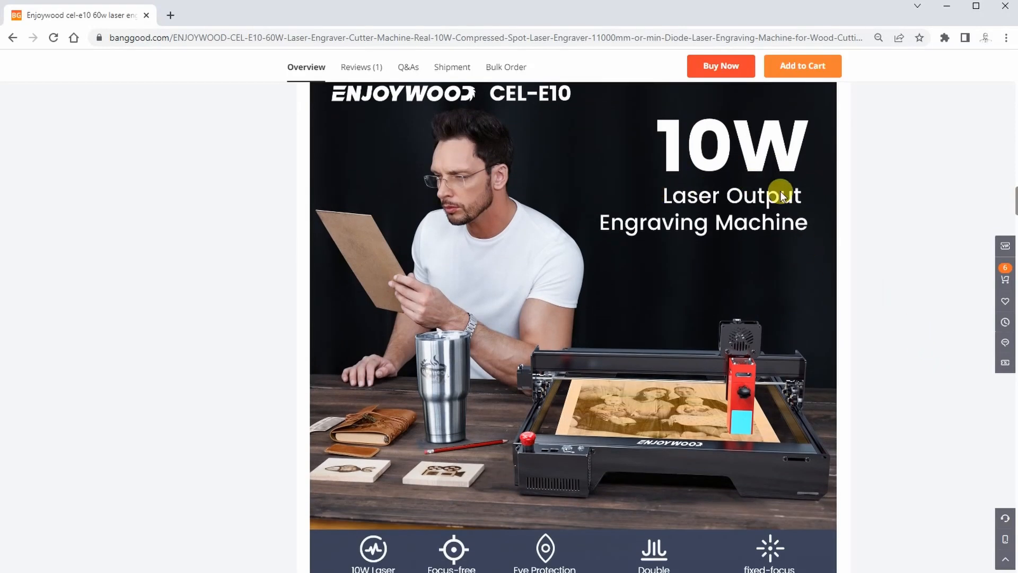
pyautogui.scroll(-3)
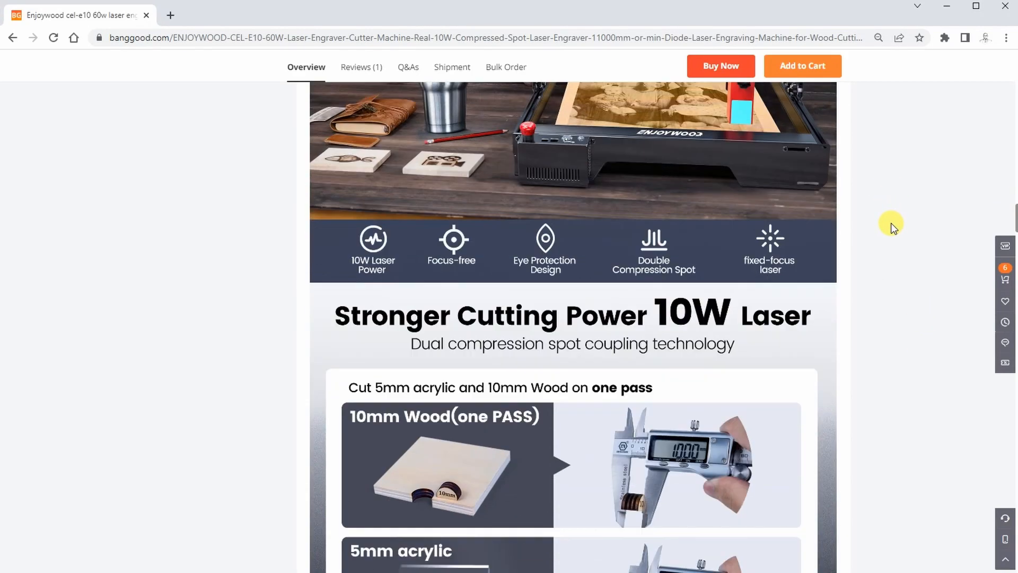
pyautogui.scroll(-3)
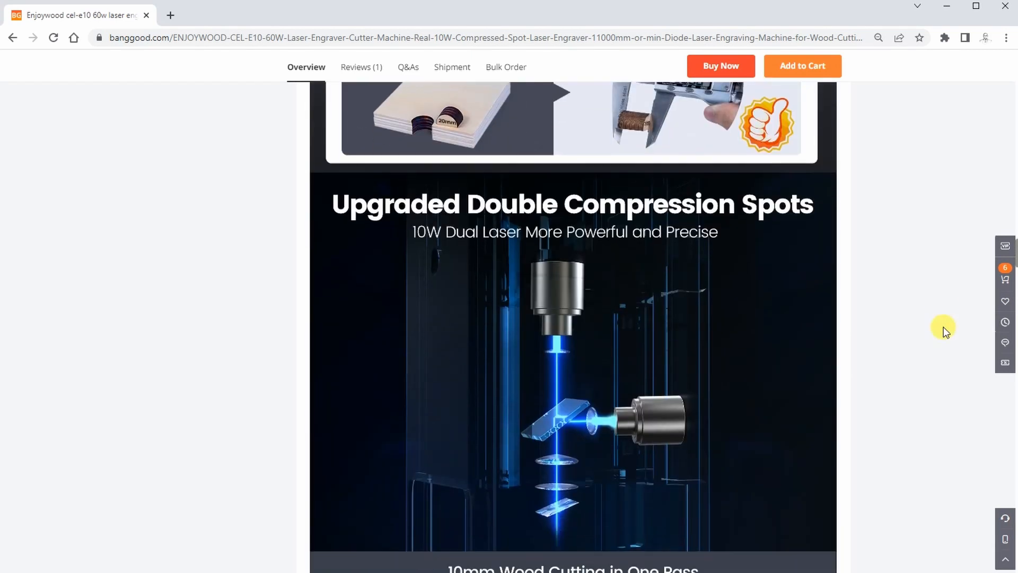
pyautogui.scroll(-3)
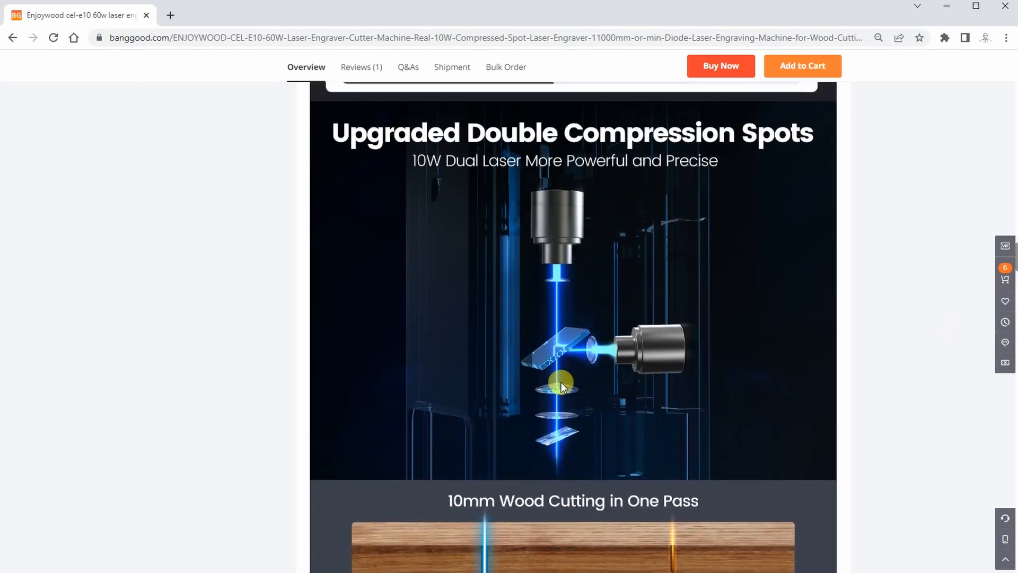
pyautogui.scroll(-3)
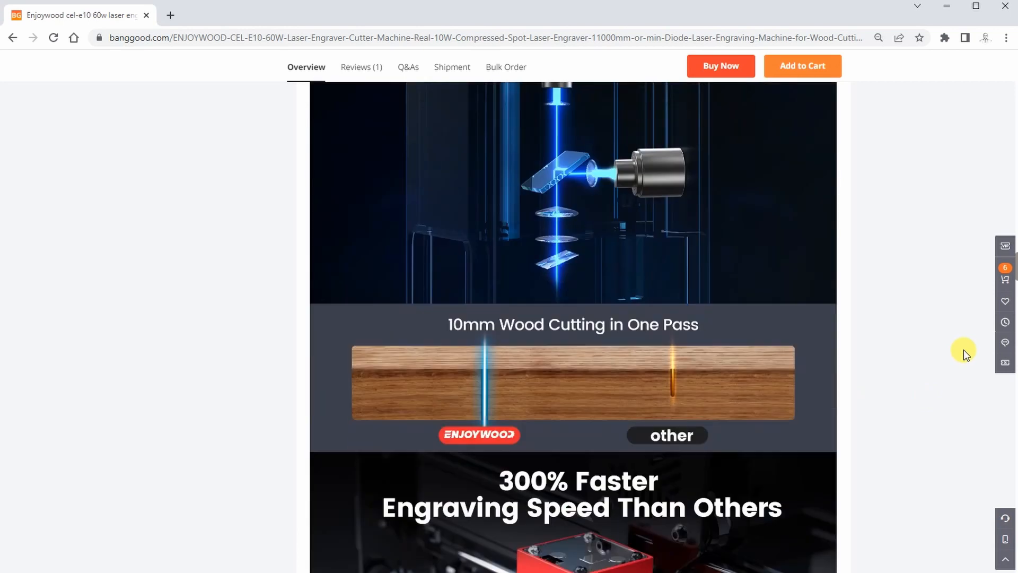
pyautogui.scroll(-3)
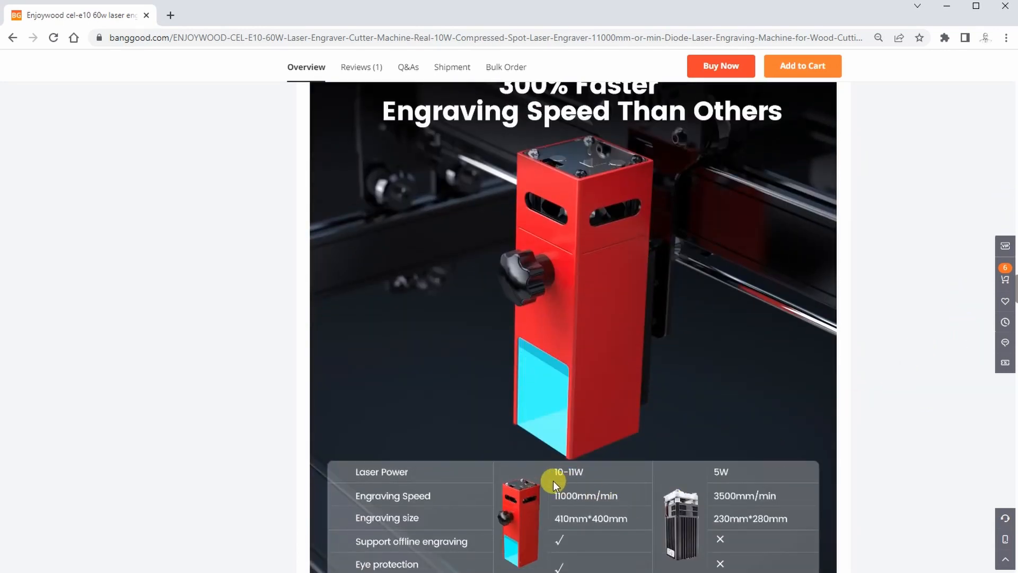
pyautogui.moveTo(573, 507)
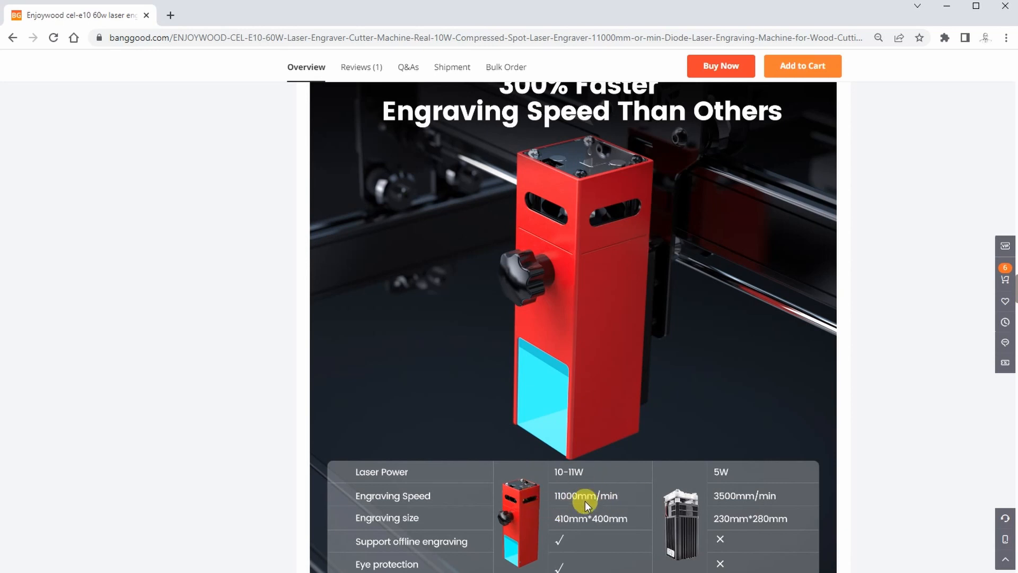
pyautogui.moveTo(591, 529)
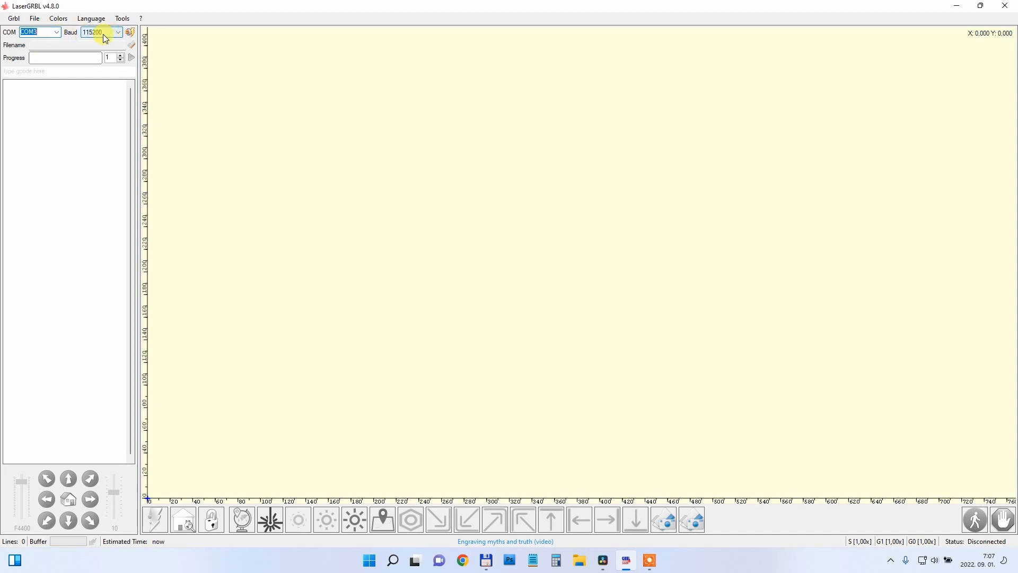
# - Check the Tools driver list, then connect to the engraver on COM3 at 115200 baud until status reads Idle
pyautogui.click(121, 18)
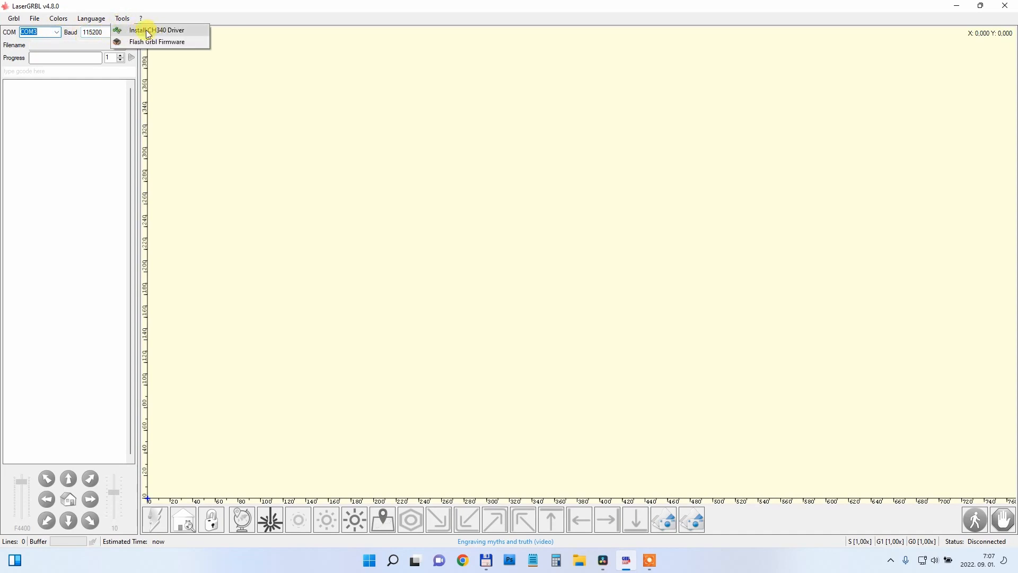
pyautogui.click(121, 18)
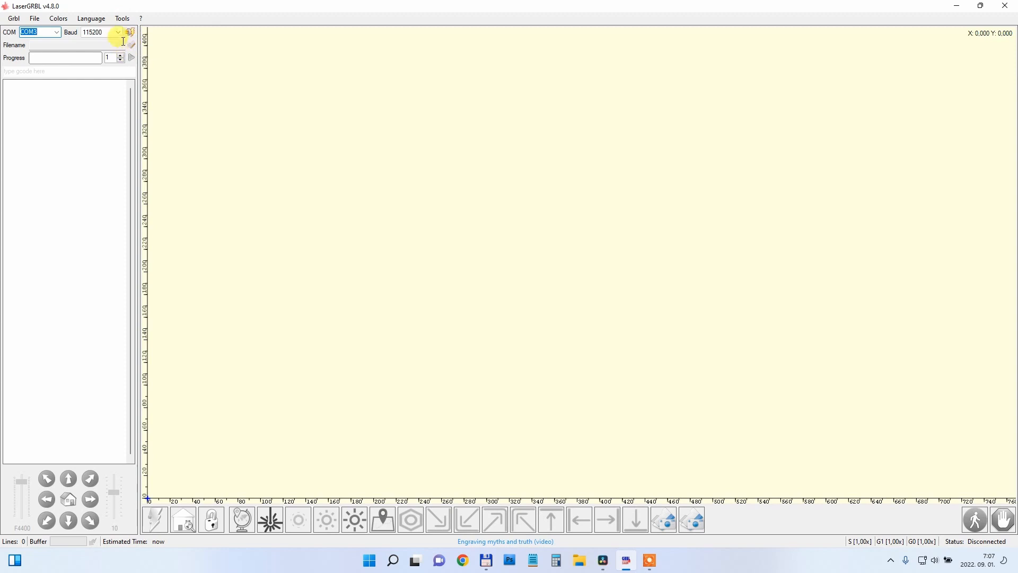
pyautogui.click(129, 33)
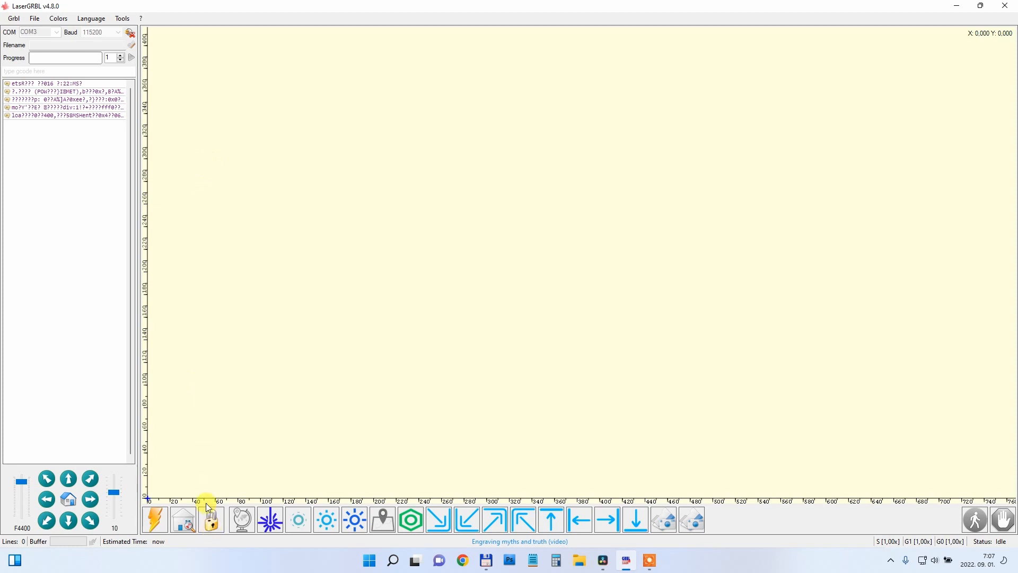
pyautogui.click(32, 18)
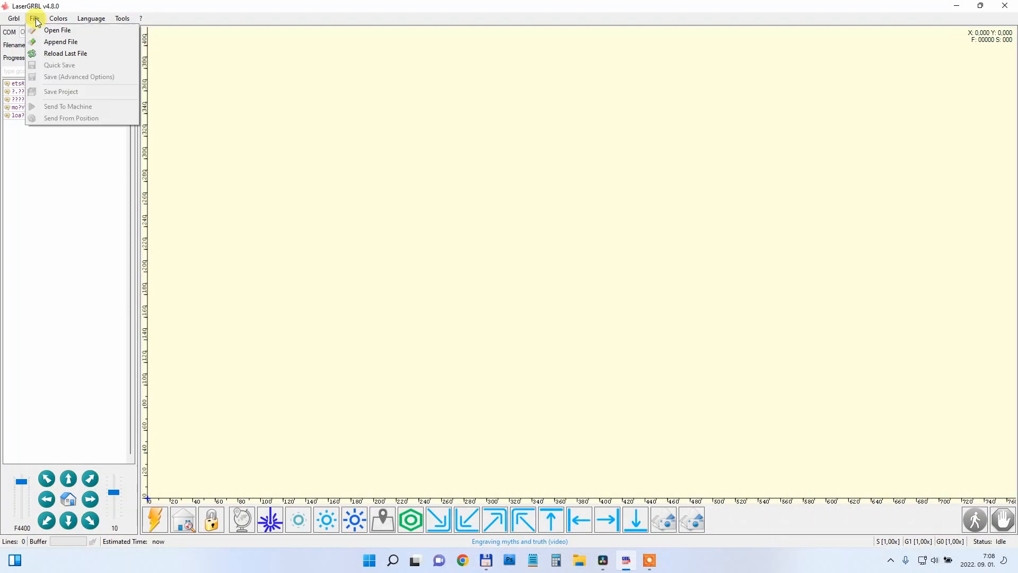
# - Import the MTF logo as a vectorized outline and reach its Laser Mode setting in Target image
pyautogui.click(57, 30)
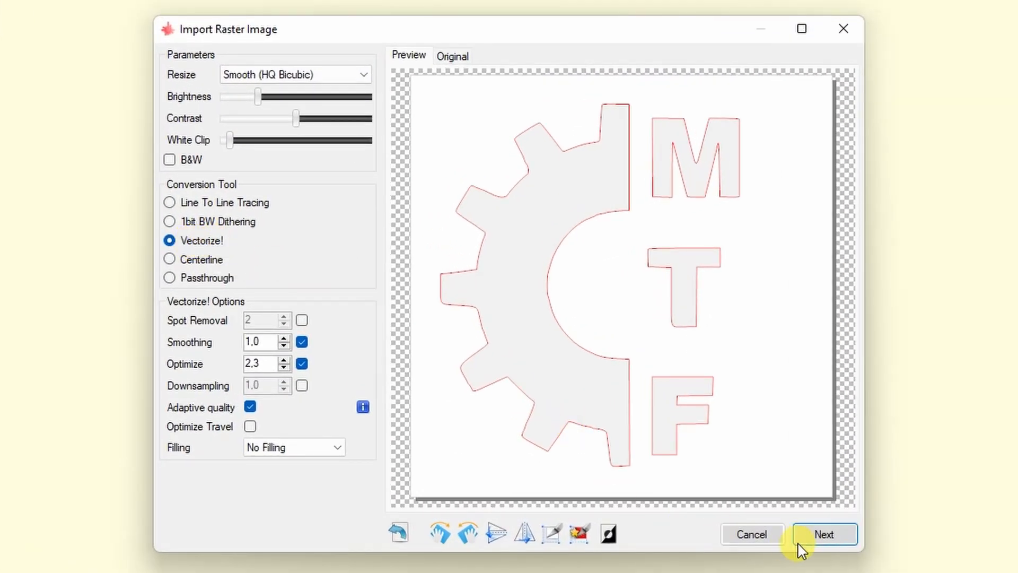
pyautogui.click(825, 533)
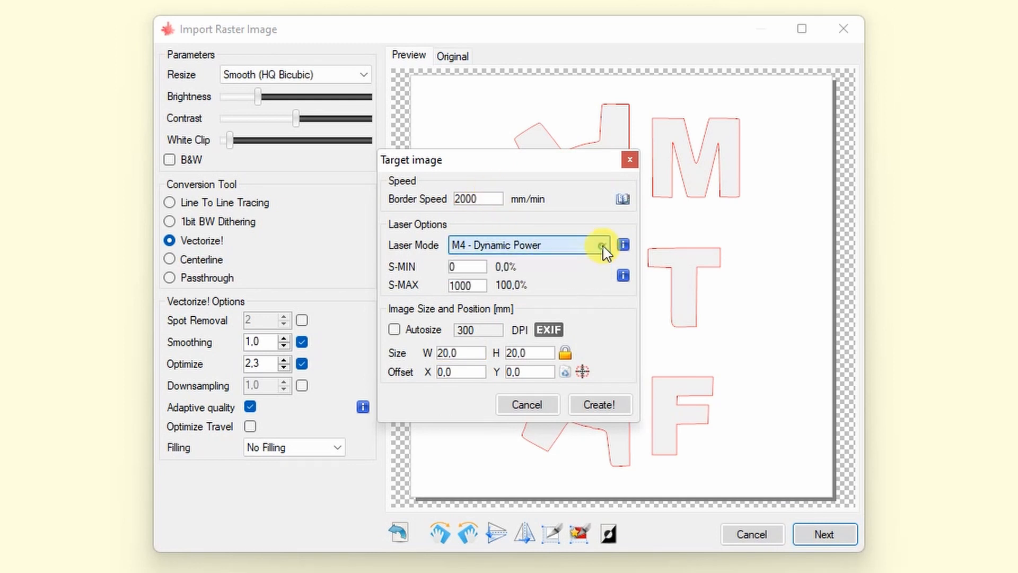
pyautogui.click(598, 404)
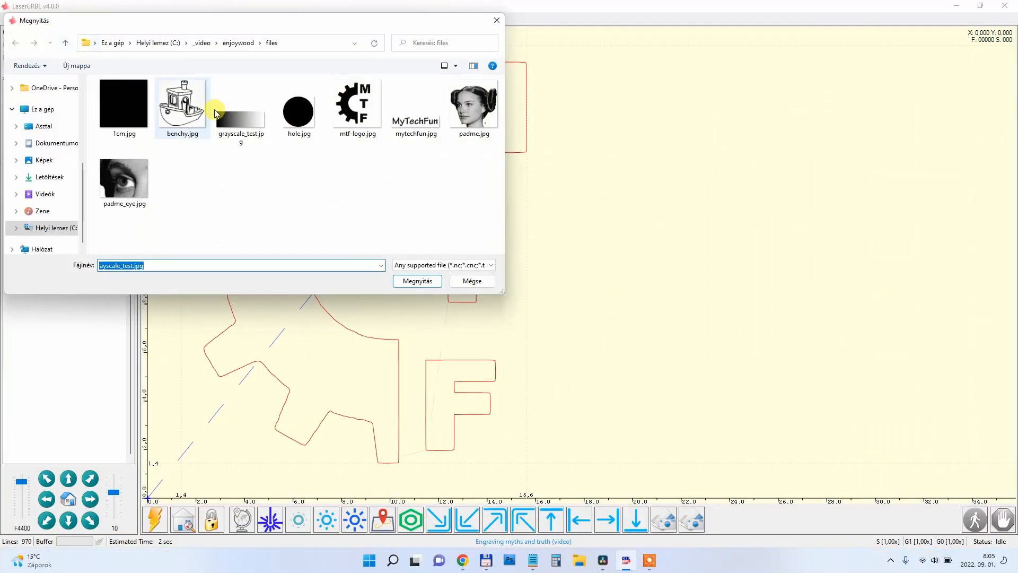
# - Select the padme.jpg portrait for import with horizontal line-to-line tracing at 10 lines/mm
pyautogui.click(416, 280)
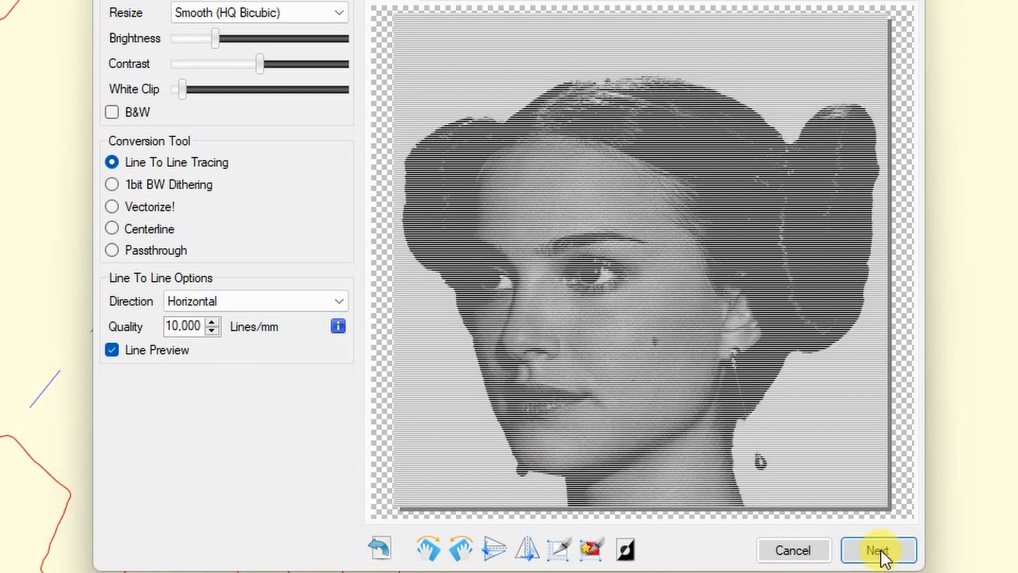
# - Set the portrait's engraving speed to 11000 mm/min at 50×50 mm with M4 dynamic power
pyautogui.click(878, 550)
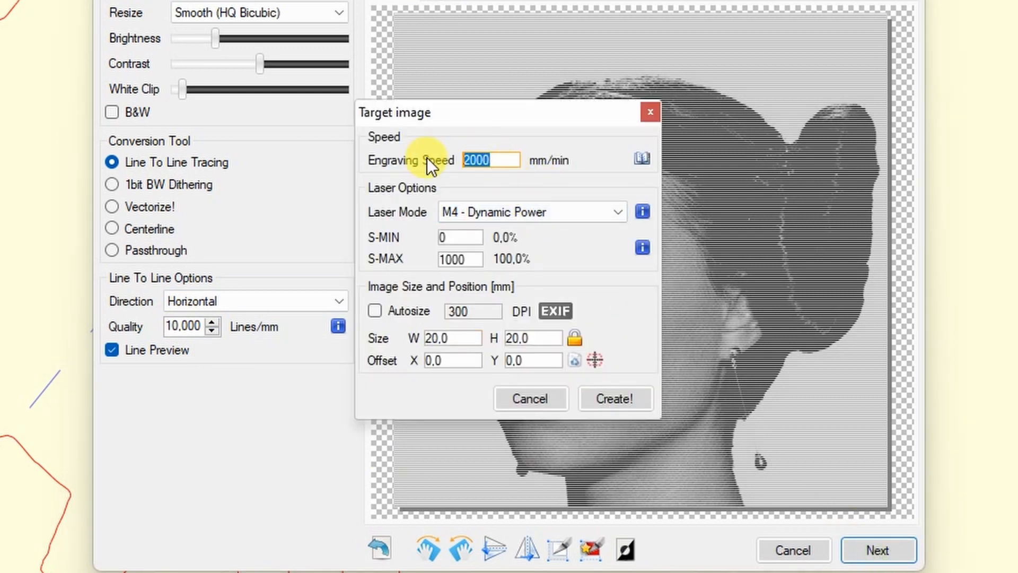
pyautogui.write('11000')
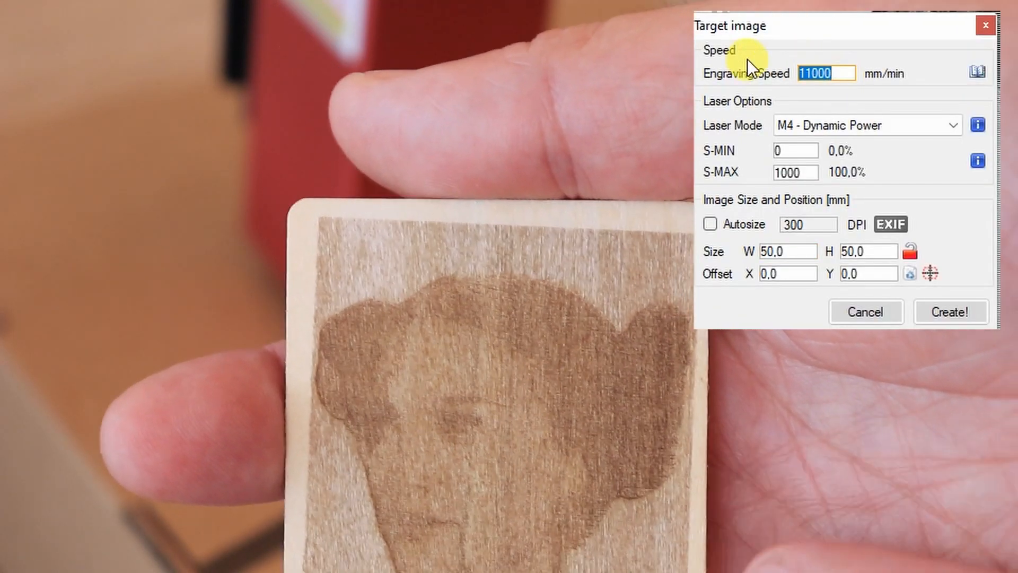
pyautogui.write('20000')
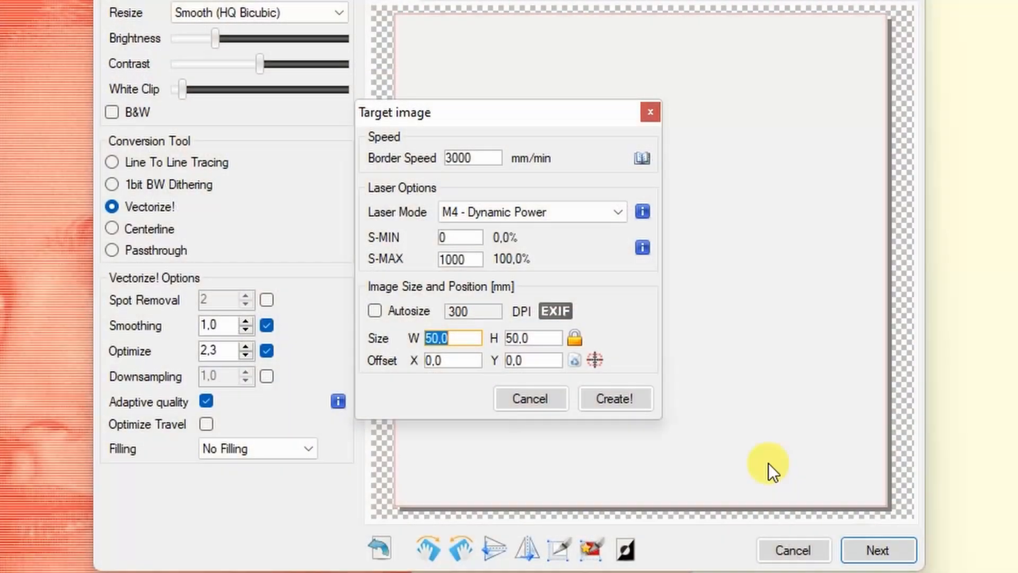
# - Set the outline job to M3 constant power with a 200 mm/min border speed at 50×50 mm
pyautogui.click(531, 212)
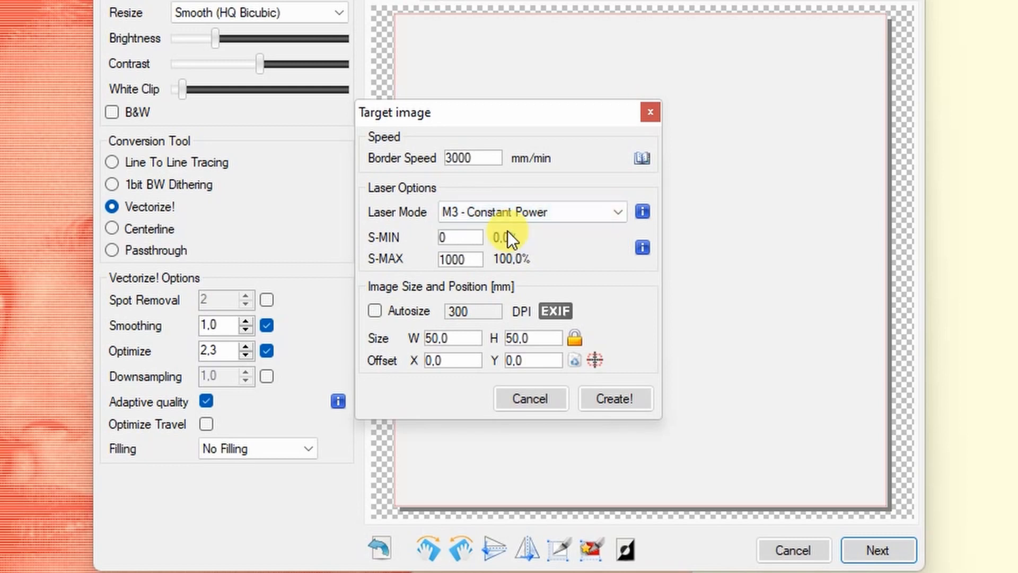
pyautogui.write('200')
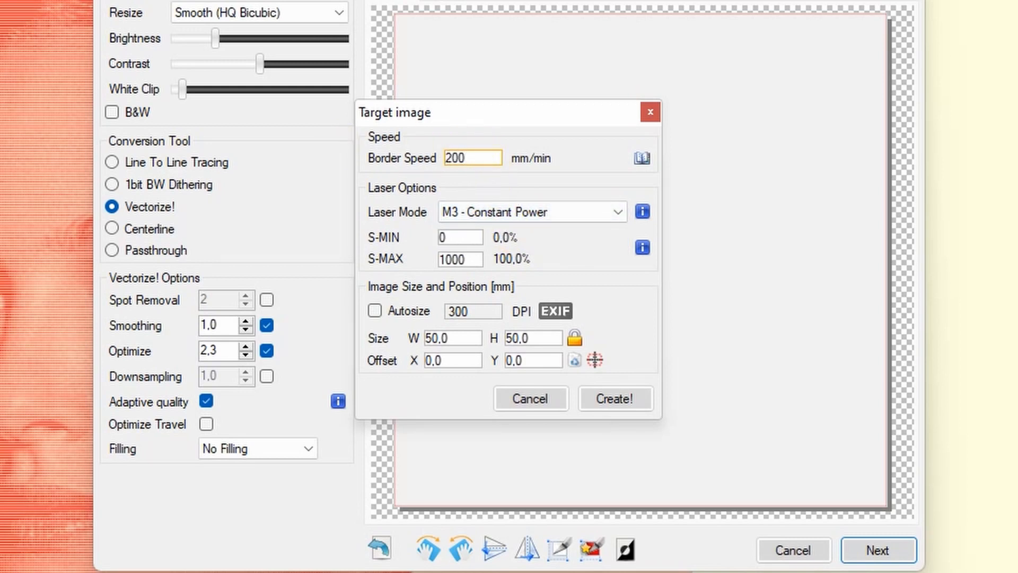
pyautogui.click(374, 311)
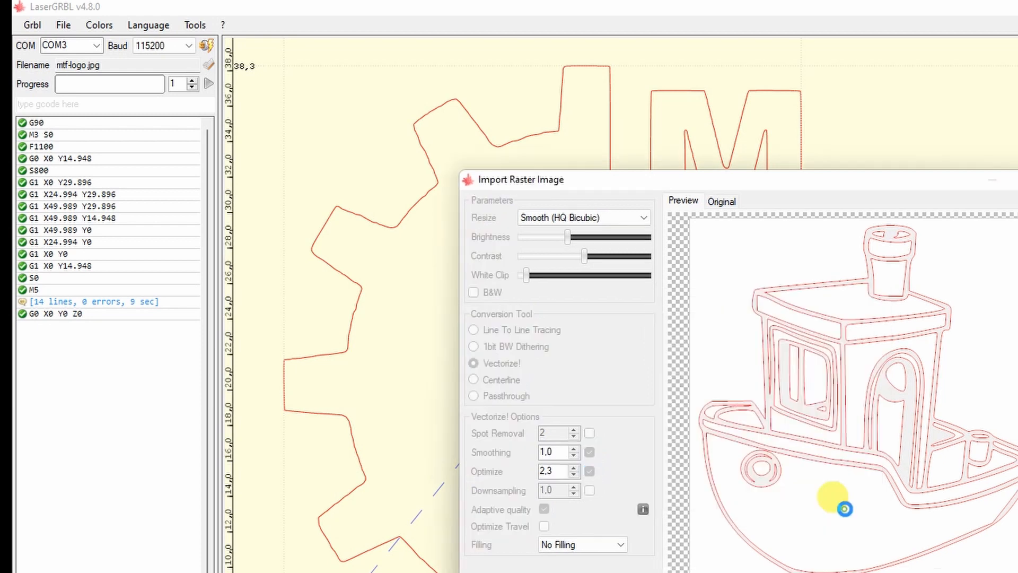
# - Start importing the Benchy boat drawing from the File menu for vectorizing
pyautogui.click(62, 24)
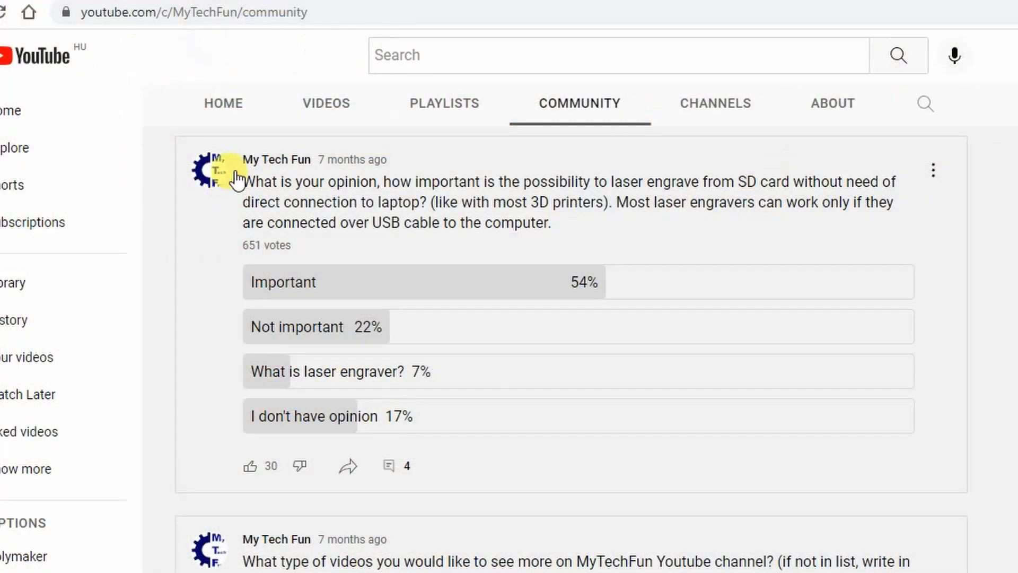
pyautogui.moveTo(310, 253)
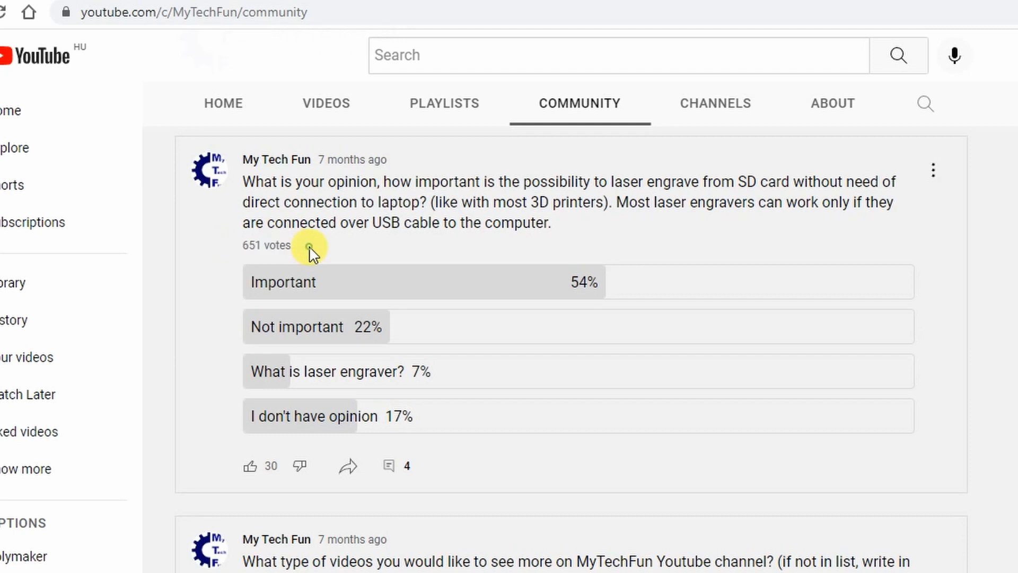
pyautogui.moveTo(578, 306)
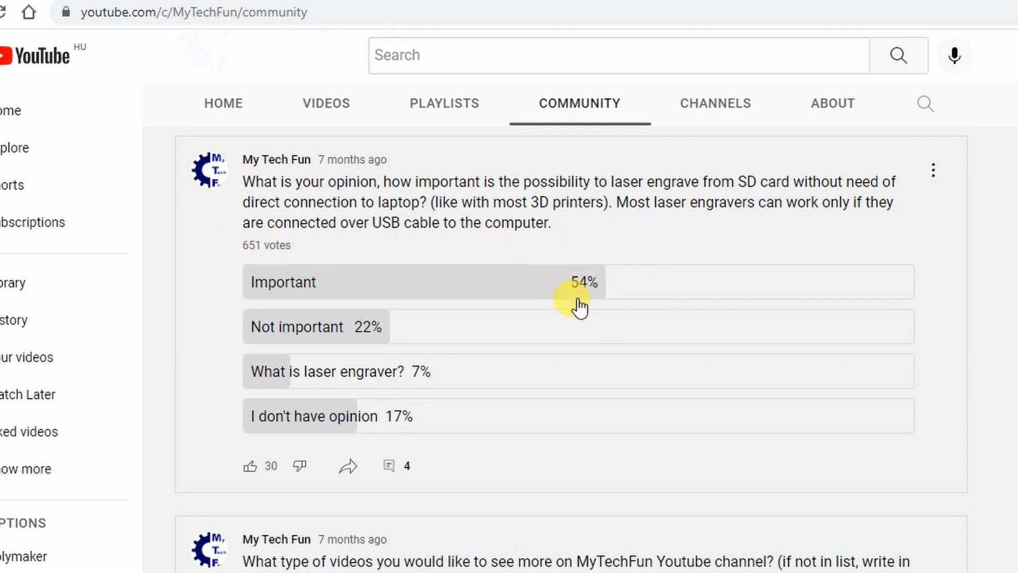